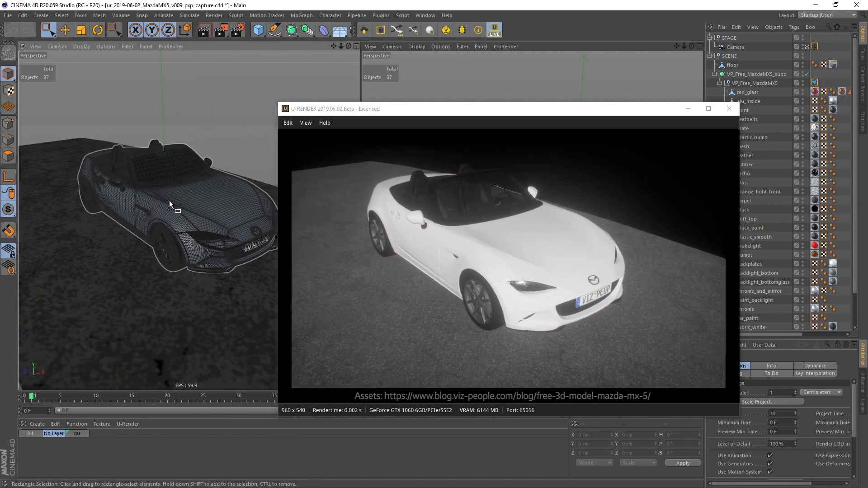
# Step: Add an area light under a null and give it a U-RENDER light tag with shadow casting
pyautogui.click(41, 15)
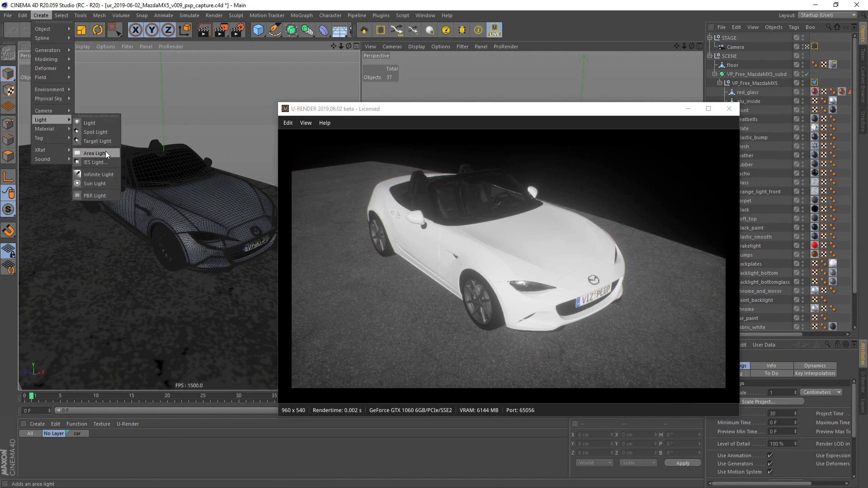
pyautogui.click(97, 153)
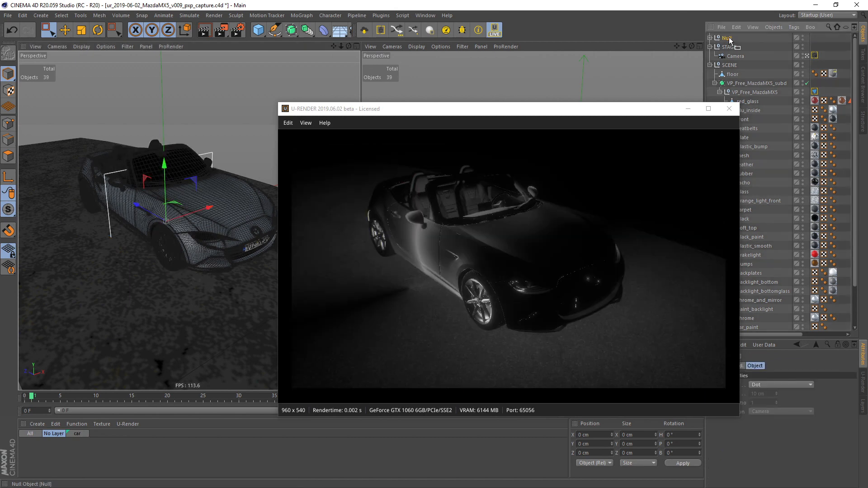
pyautogui.click(730, 47)
pyautogui.write('Light_grp')
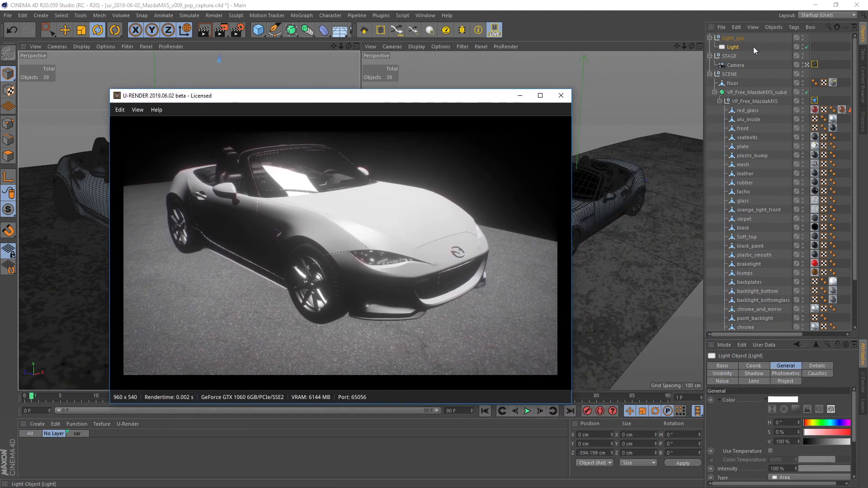
pyautogui.rightClick(733, 46)
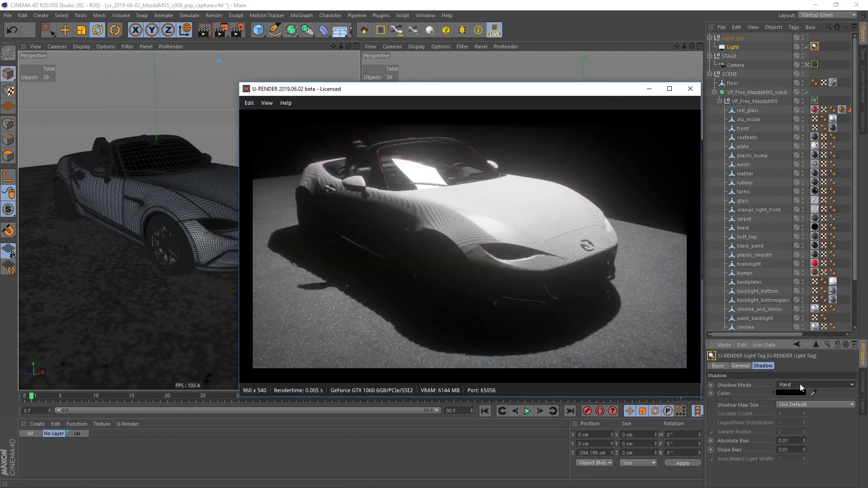
pyautogui.click(814, 385)
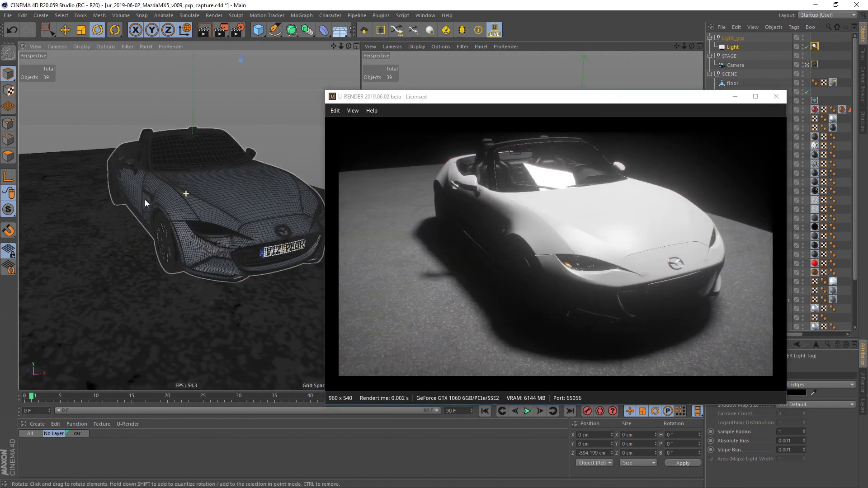
# Step: Load wood_03_010-exp-2.hdr as the global environment map with diffuse IBL enabled
pyautogui.click(237, 31)
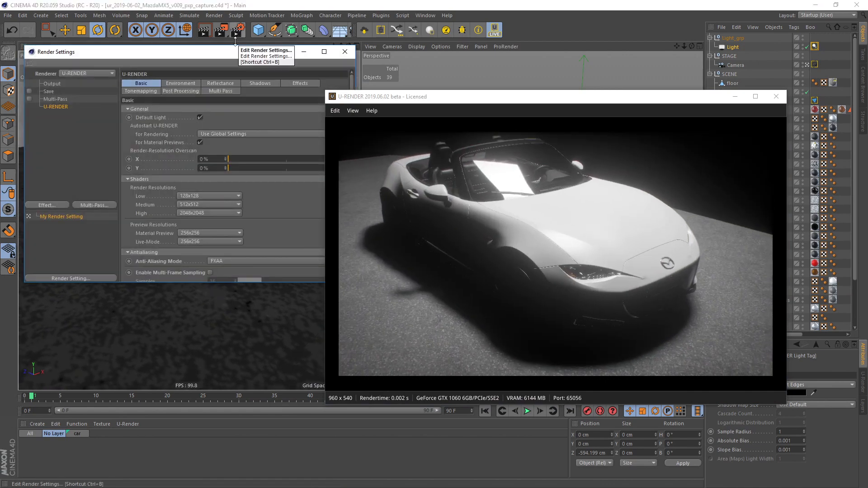
pyautogui.click(180, 84)
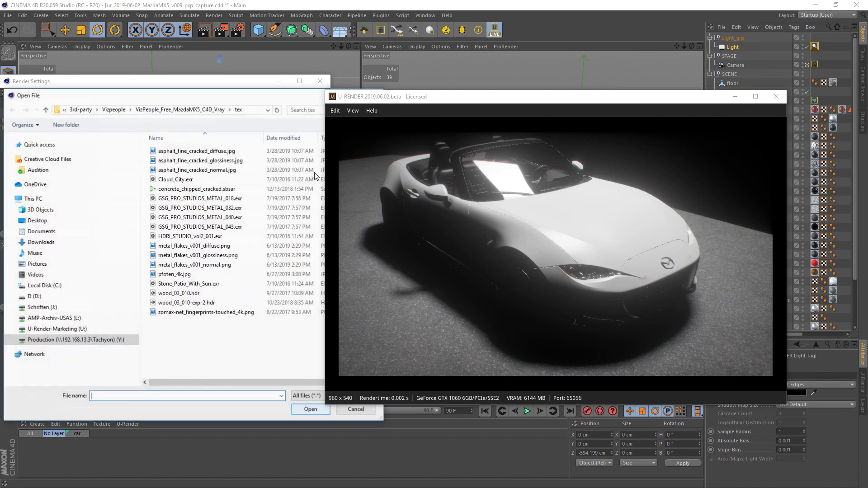
pyautogui.click(187, 302)
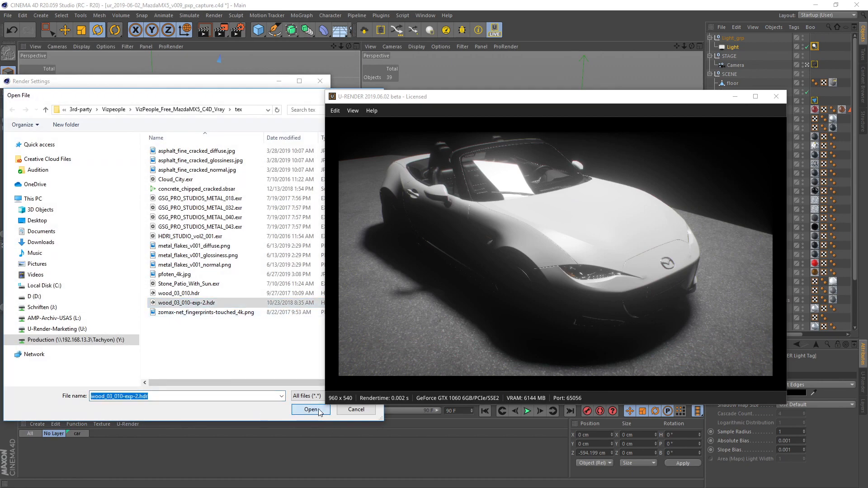
pyautogui.click(311, 409)
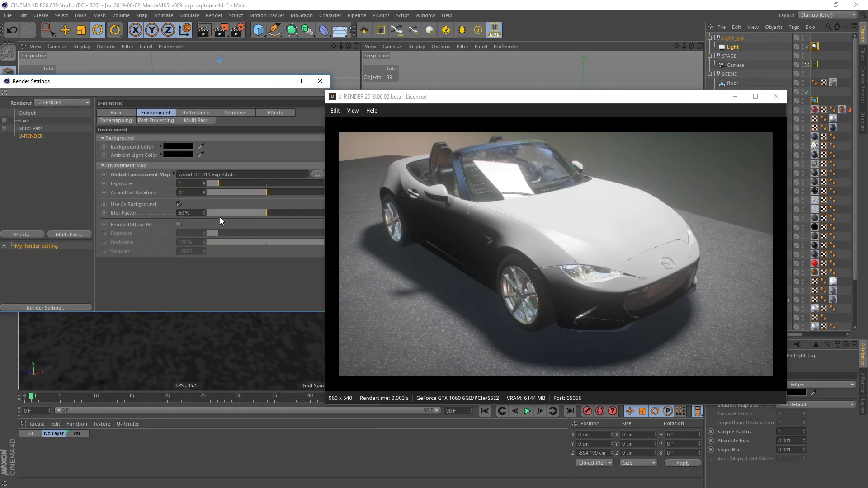
pyautogui.click(178, 225)
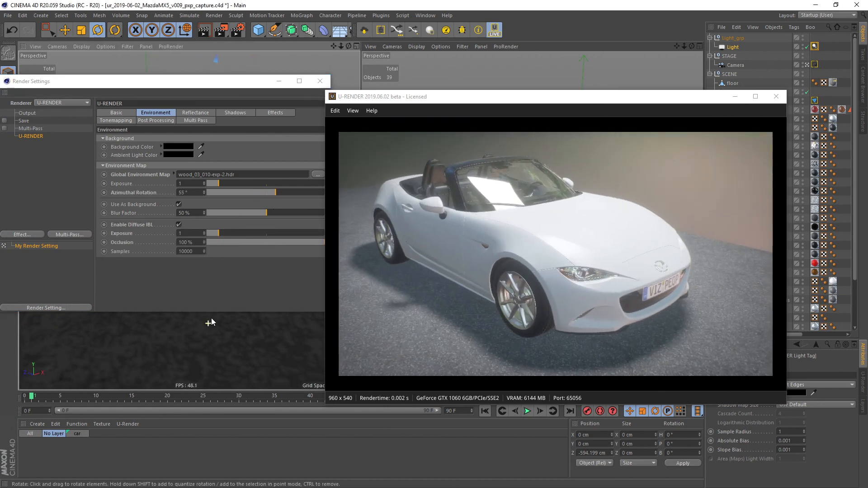
# Step: Enable screen-space ambient occlusion and set preview resolutions to 512x512
pyautogui.click(275, 112)
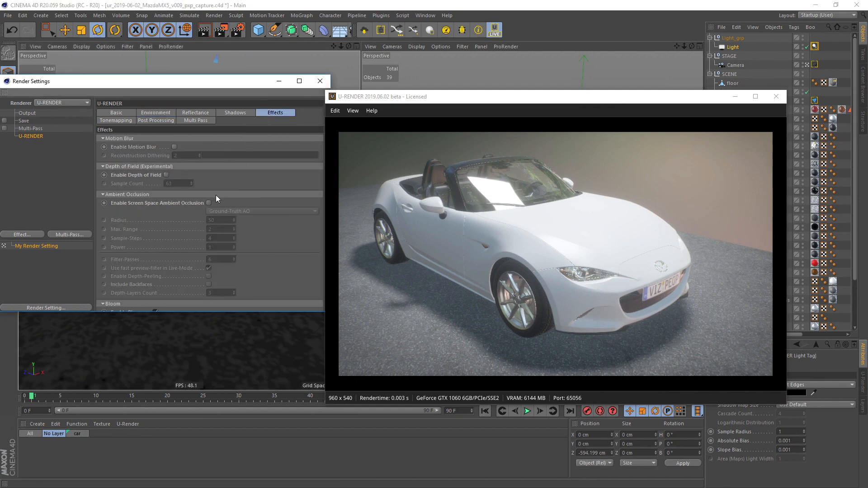
pyautogui.click(207, 203)
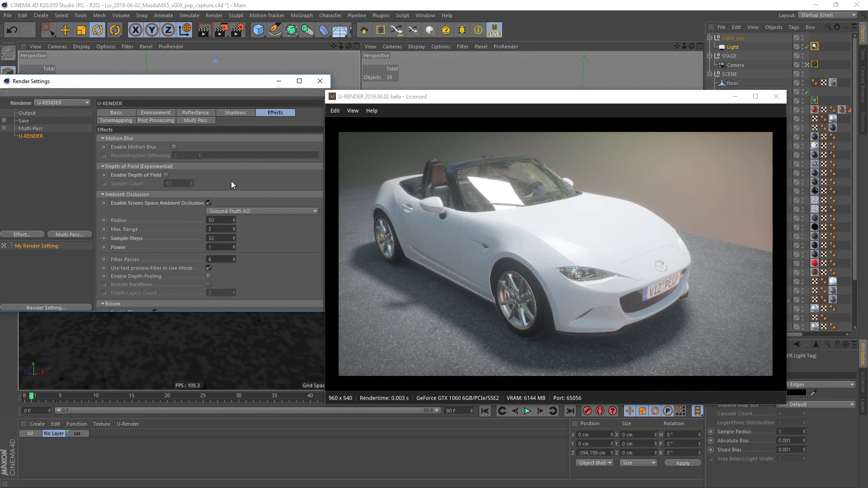
pyautogui.click(117, 113)
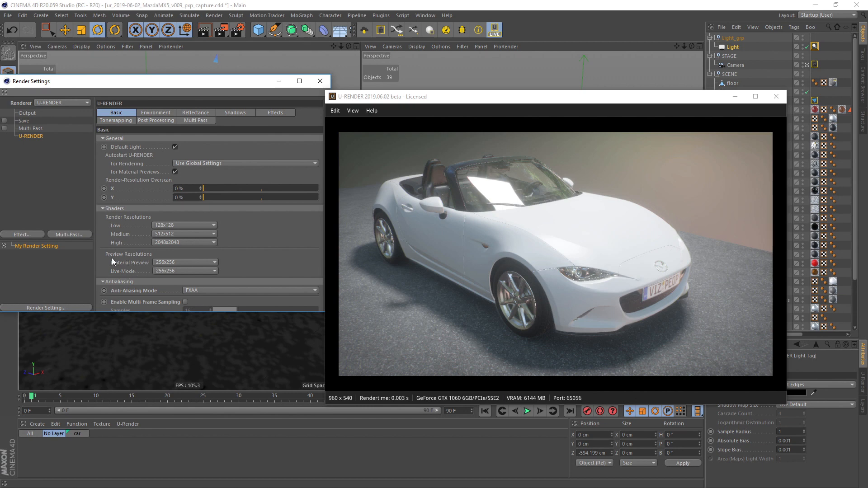
pyautogui.moveTo(164, 269)
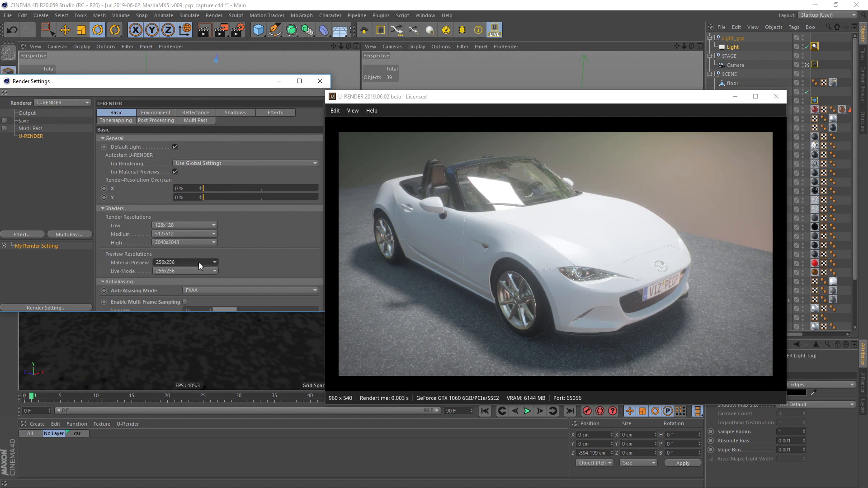
pyautogui.click(213, 271)
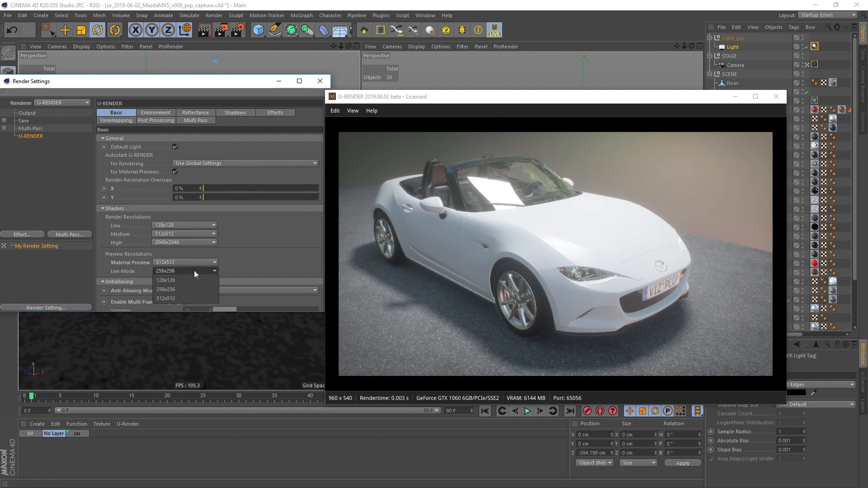
pyautogui.click(165, 299)
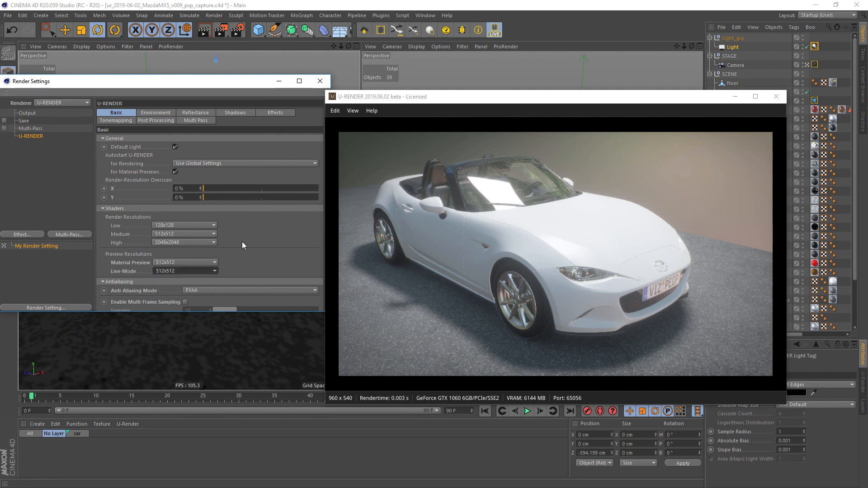
pyautogui.click(319, 81)
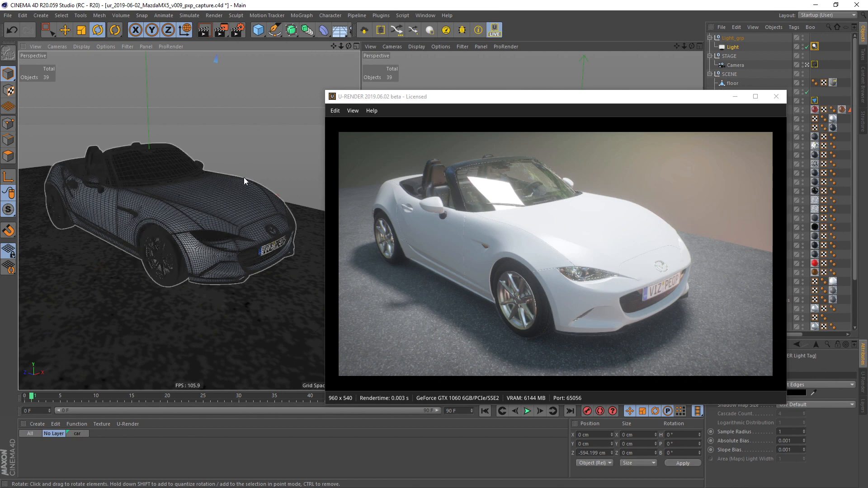
pyautogui.moveTo(246, 177)
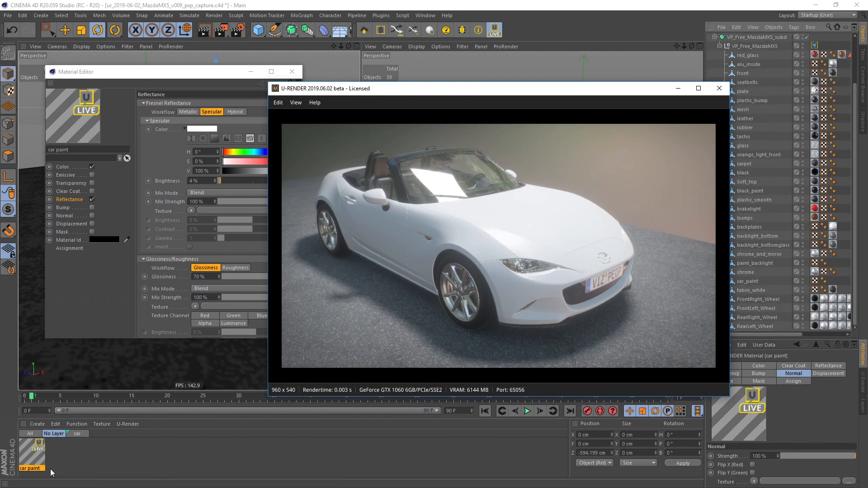
pyautogui.moveTo(759, 287)
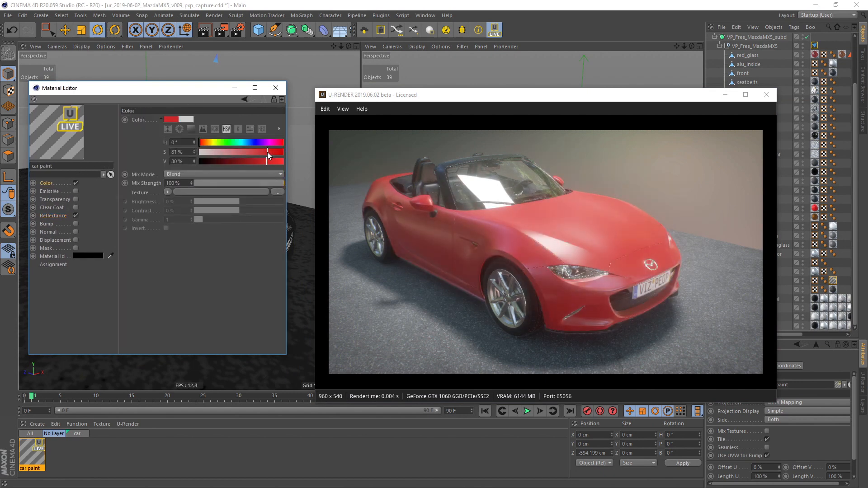
# Step: Deepen the paint to a darker saturated red and switch its reflectance to the Hybrid workflow
pyautogui.moveTo(269, 161); pyautogui.dragTo(234, 161)
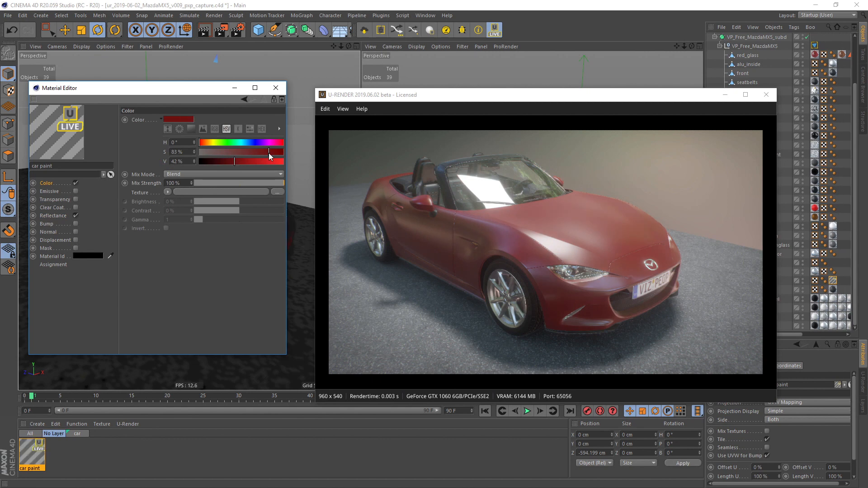
pyautogui.moveTo(249, 151); pyautogui.dragTo(268, 151)
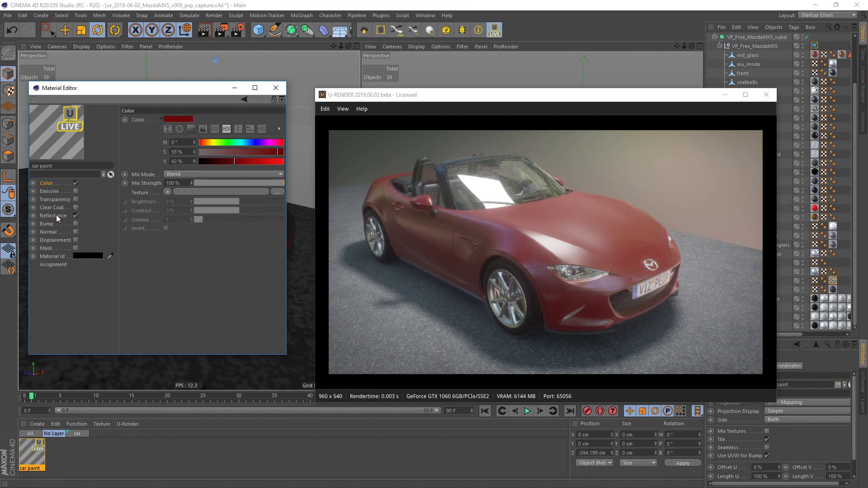
pyautogui.click(53, 215)
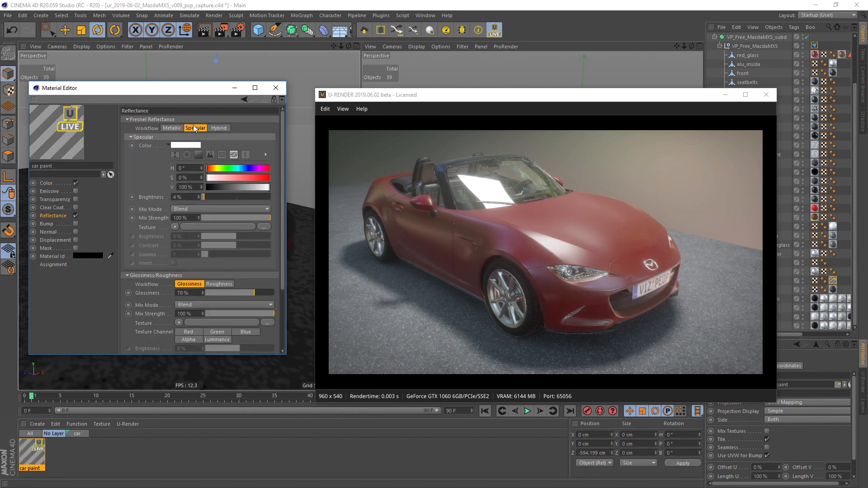
pyautogui.click(218, 128)
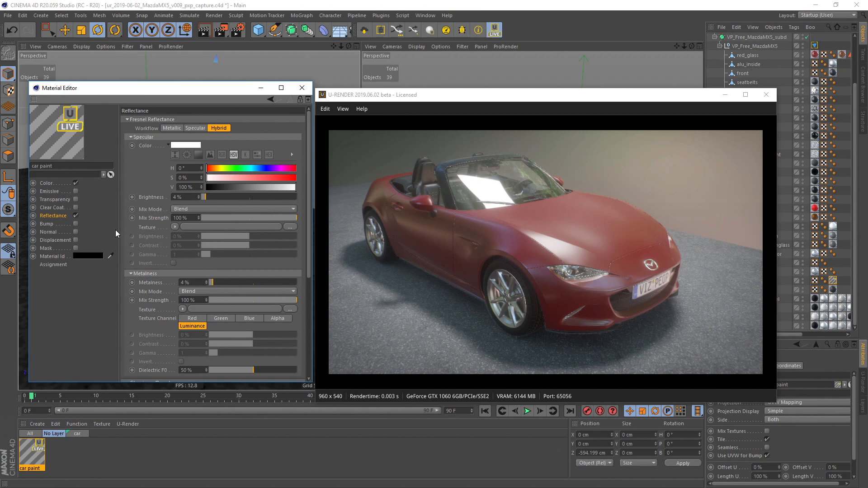
pyautogui.moveTo(149, 281)
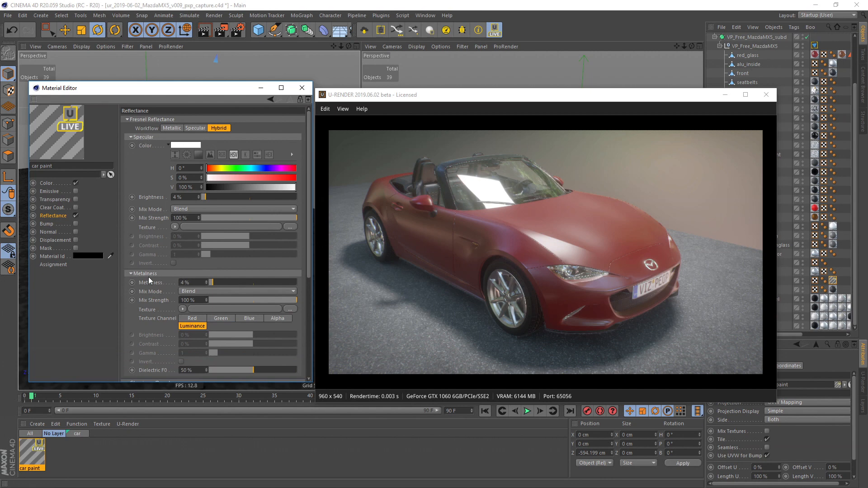
pyautogui.moveTo(178, 229)
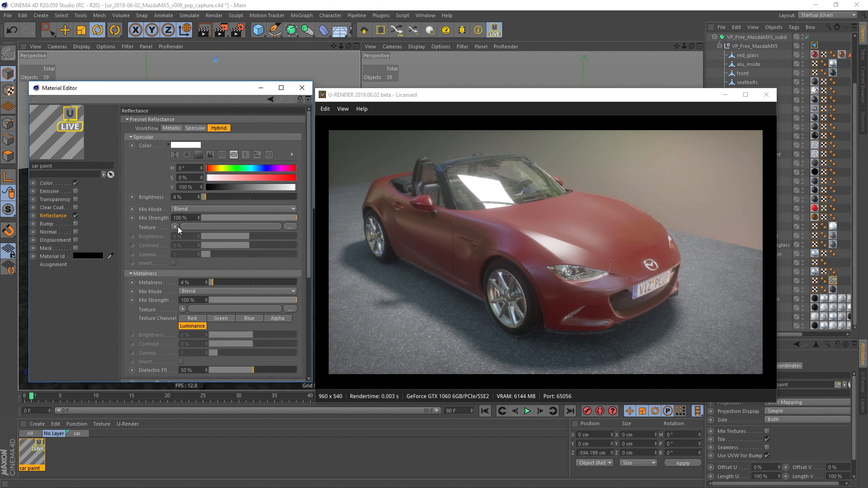
# Step: Load a Voronoi 1 noise into the specular texture with reddish light and dark colours
pyautogui.click(176, 227)
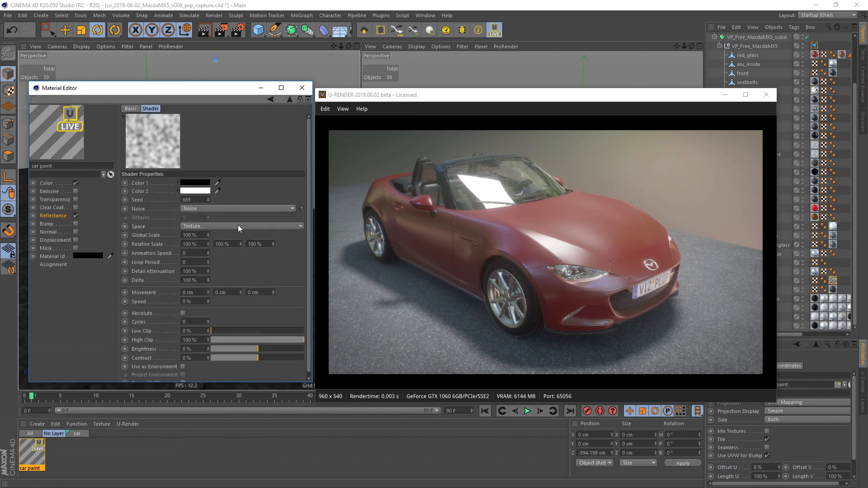
pyautogui.click(237, 208)
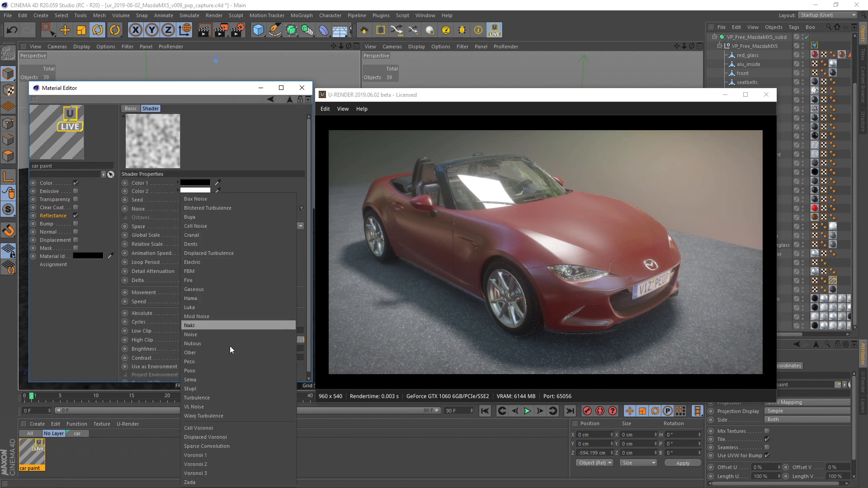
pyautogui.click(196, 455)
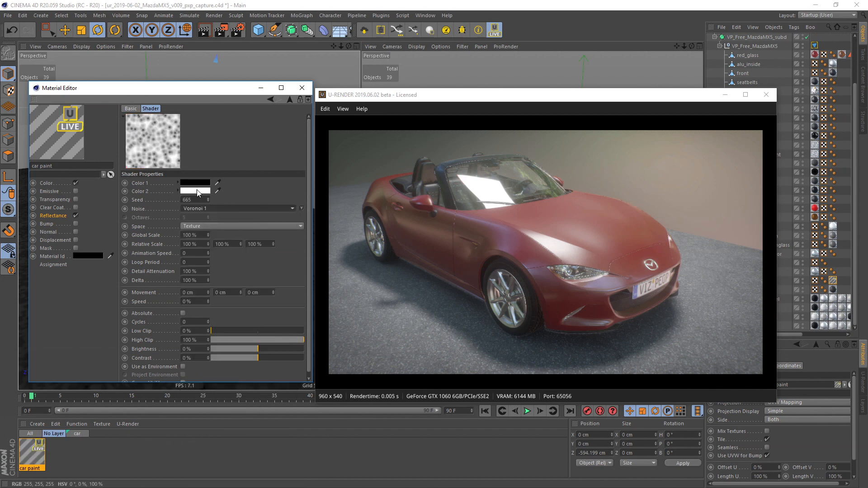
pyautogui.click(195, 183)
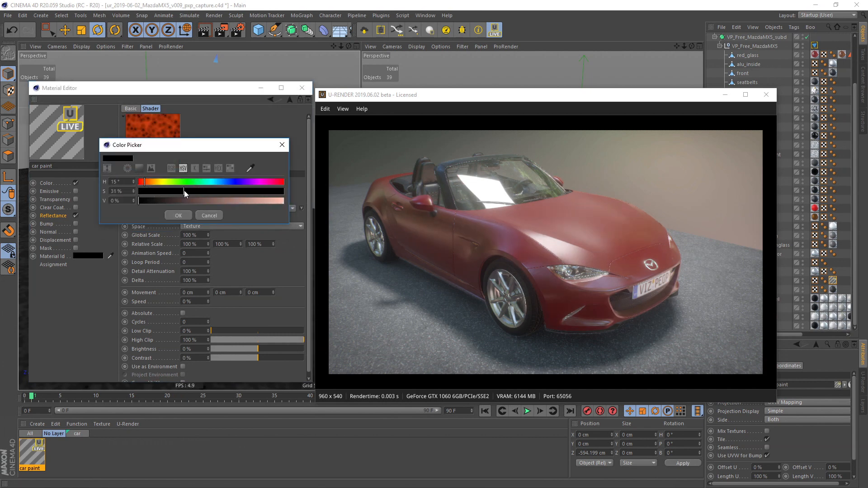
pyautogui.click(178, 215)
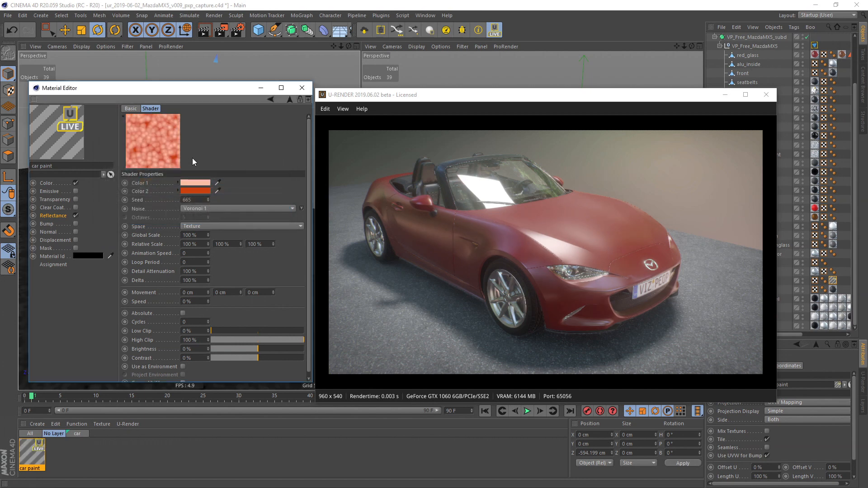
pyautogui.moveTo(248, 313)
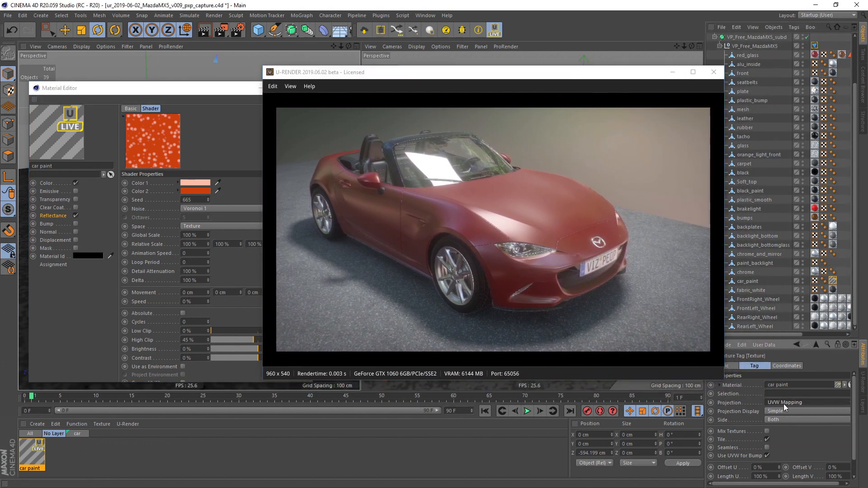
# Step: Set the texture tag to cubic projection tiled 30 by 30 for fine flakes
pyautogui.click(805, 401)
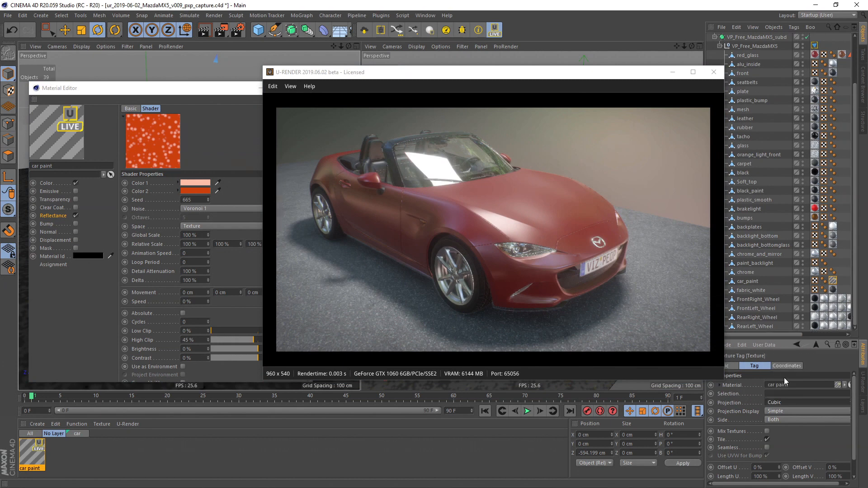
pyautogui.moveTo(856, 432)
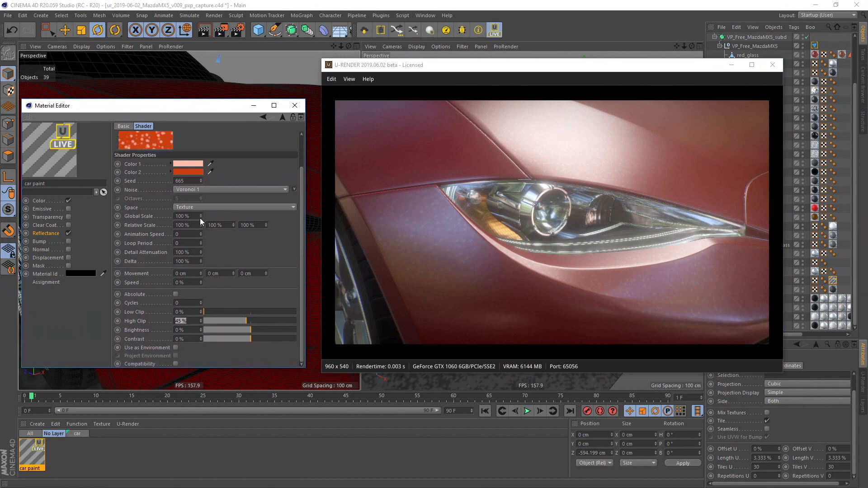
pyautogui.tripleClick(182, 215)
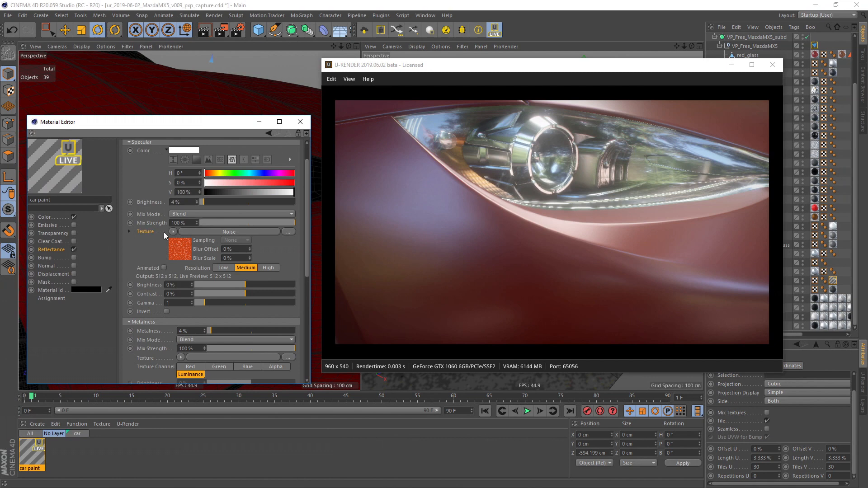
# Step: Wrap the specular Voronoi noise inside a Filter shader
pyautogui.click(172, 232)
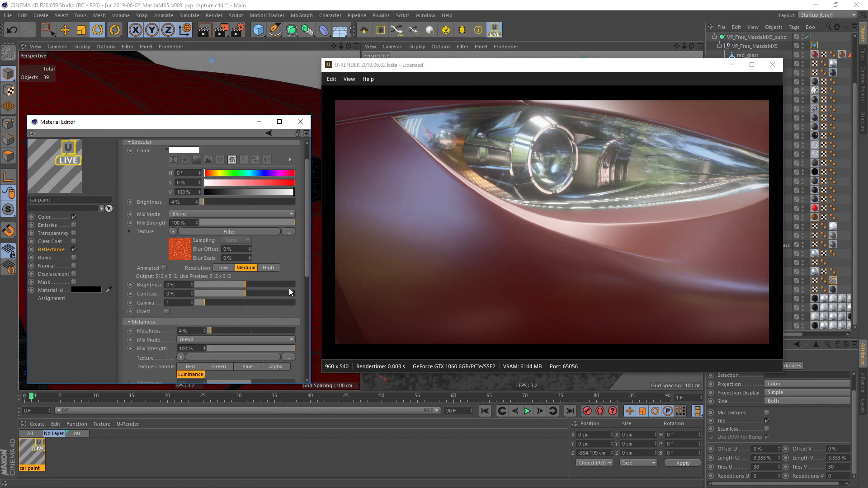
# Step: Retune the flake noise's two salmon-orange colours and shrink its global scale to 10%
pyautogui.scroll(-3)
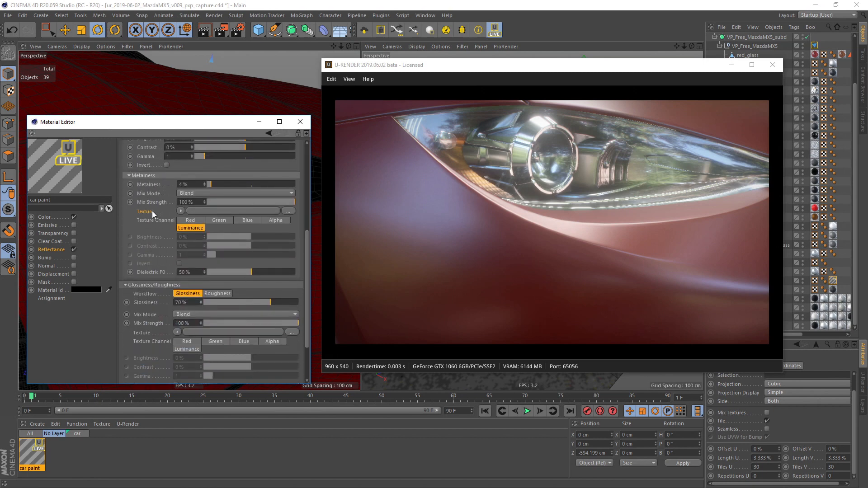
pyautogui.click(172, 210)
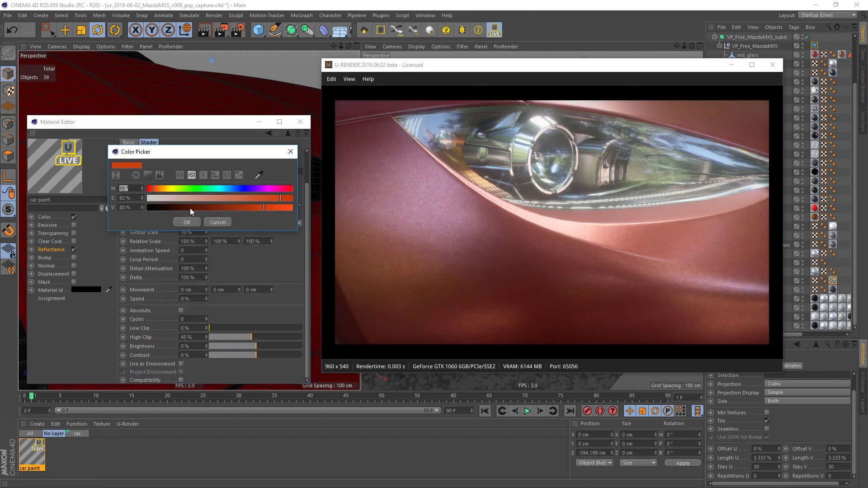
pyautogui.moveTo(280, 198); pyautogui.dragTo(148, 198)
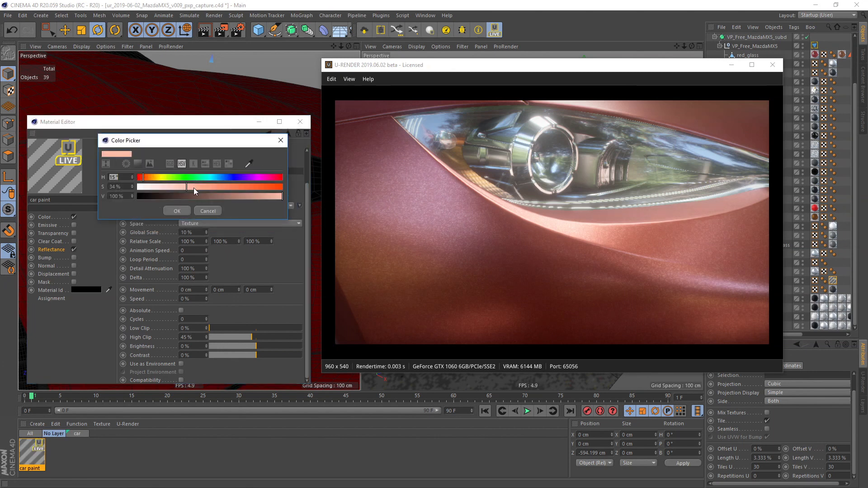
pyautogui.click(176, 211)
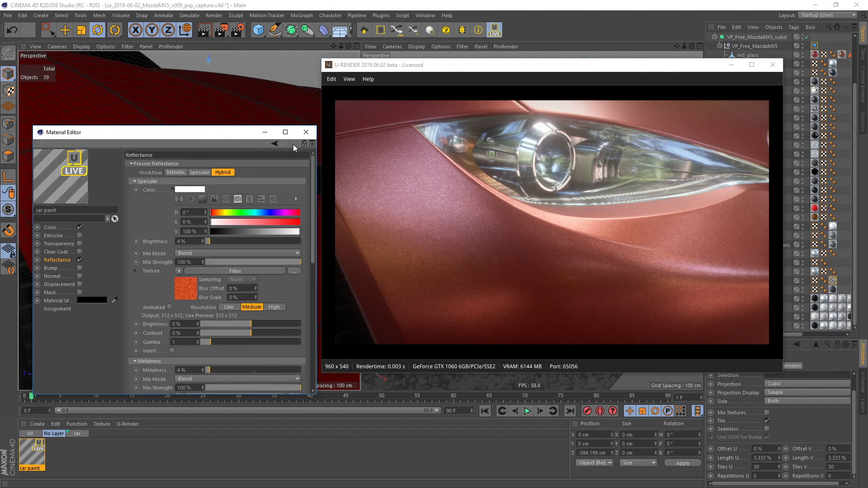
# Step: Paste the noise shader into the glossiness texture and raise its gamma to 1.77
pyautogui.scroll(-3)
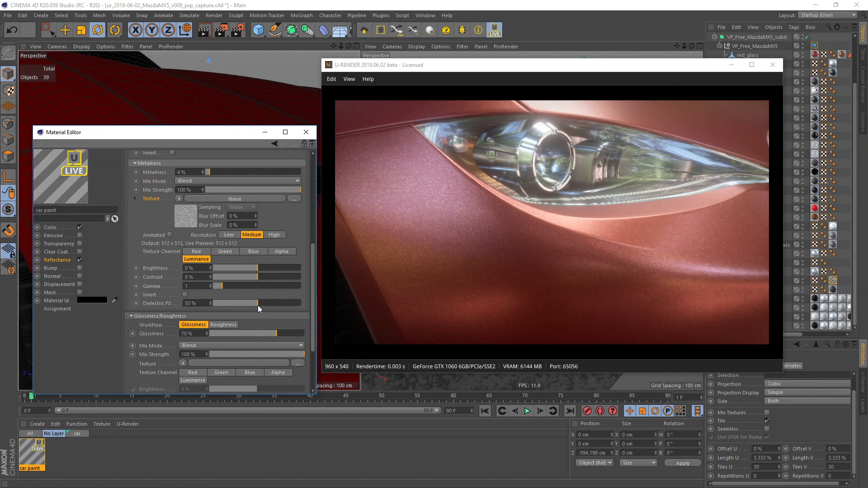
pyautogui.scroll(-3)
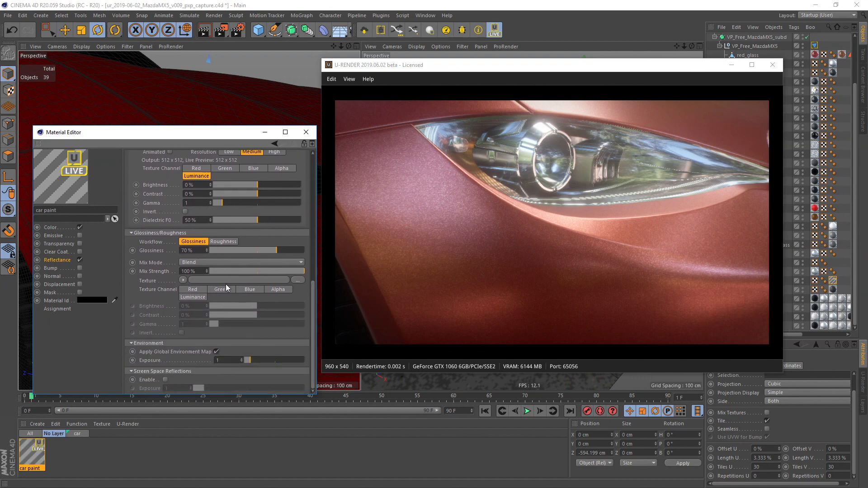
pyautogui.rightClick(183, 280)
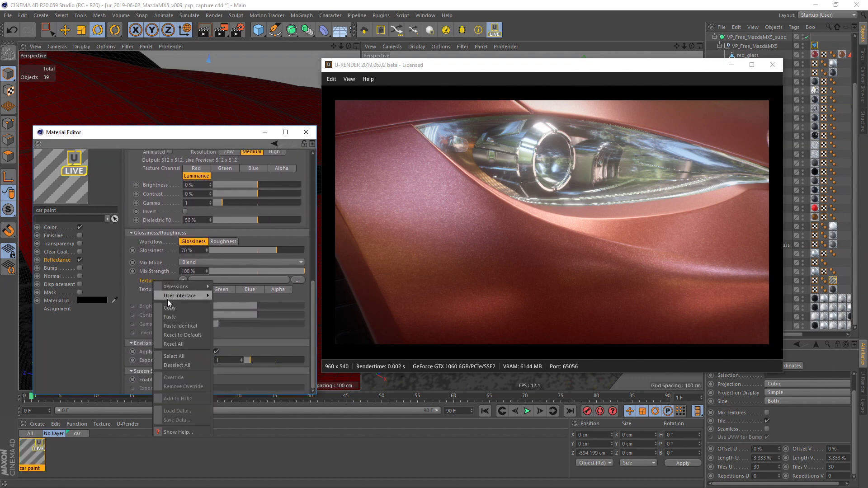
pyautogui.click(178, 325)
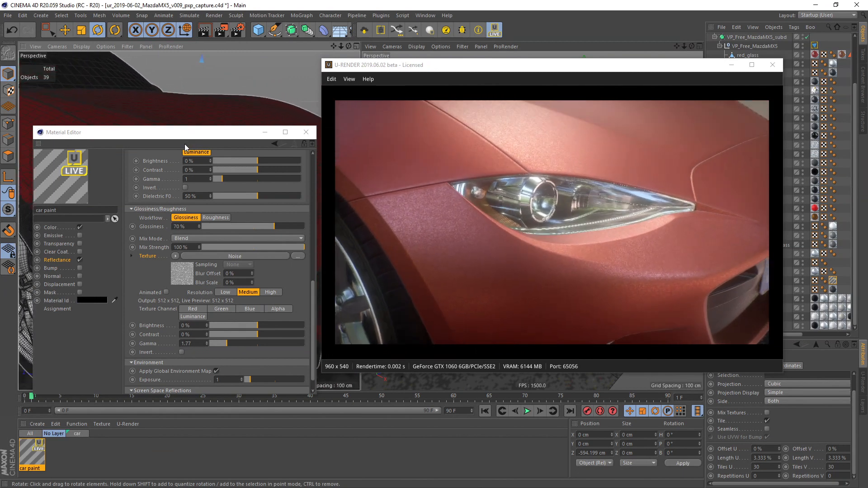
# Step: Enable the Normal channel and drive it with the flake noise through a Normalizer effect
pyautogui.click(53, 276)
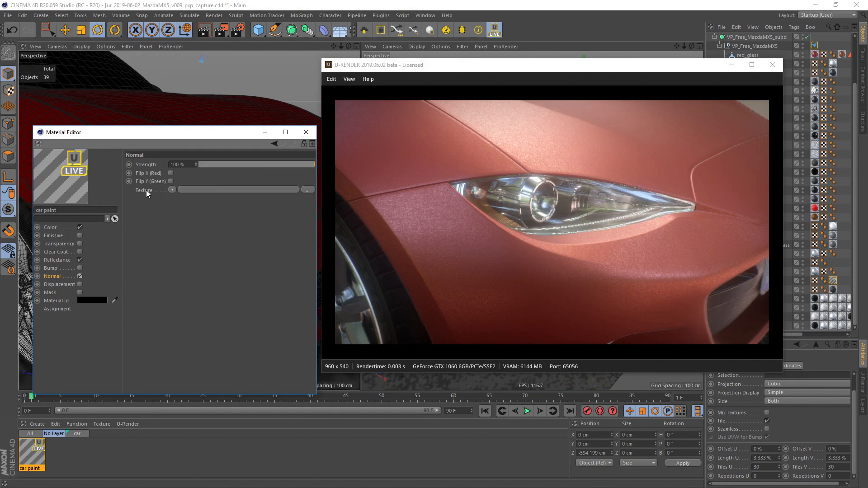
pyautogui.click(172, 189)
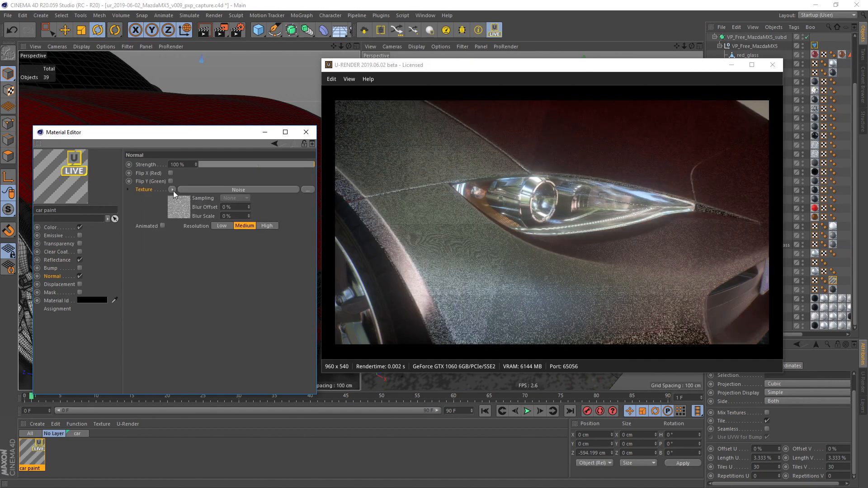
pyautogui.click(171, 189)
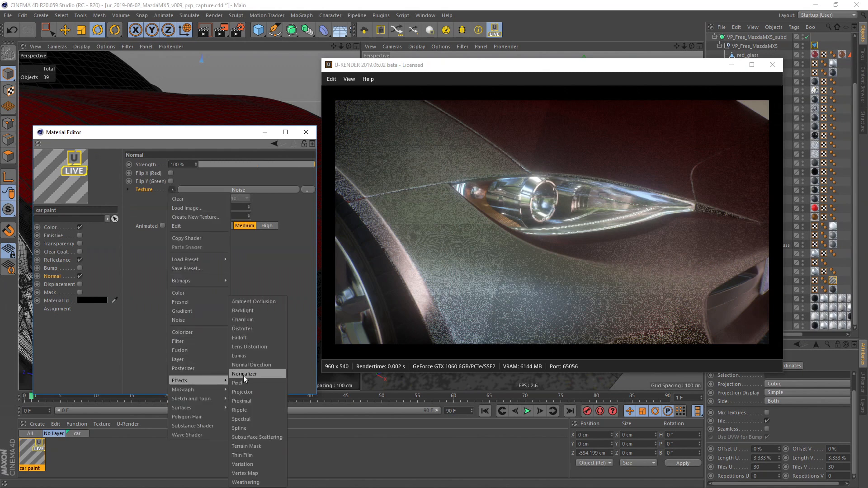
pyautogui.click(244, 373)
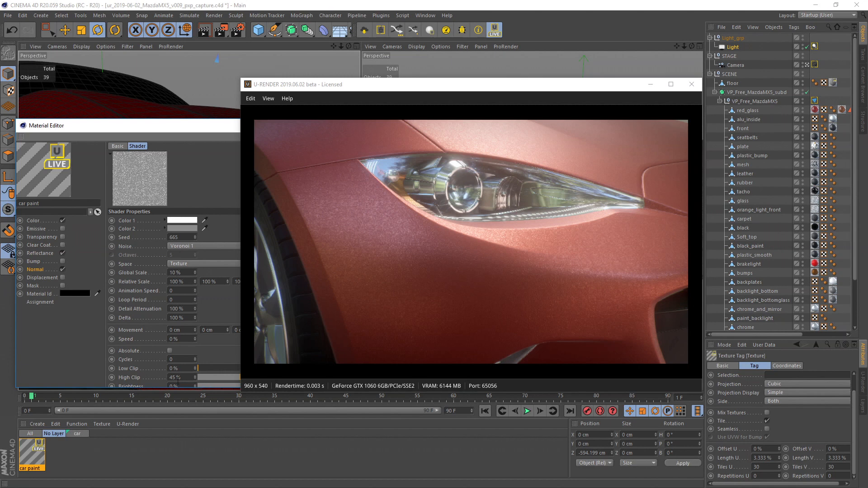
# Step: Create a car_paint_control null with Global Scale and High Clip percent slider user data
pyautogui.click(39, 15)
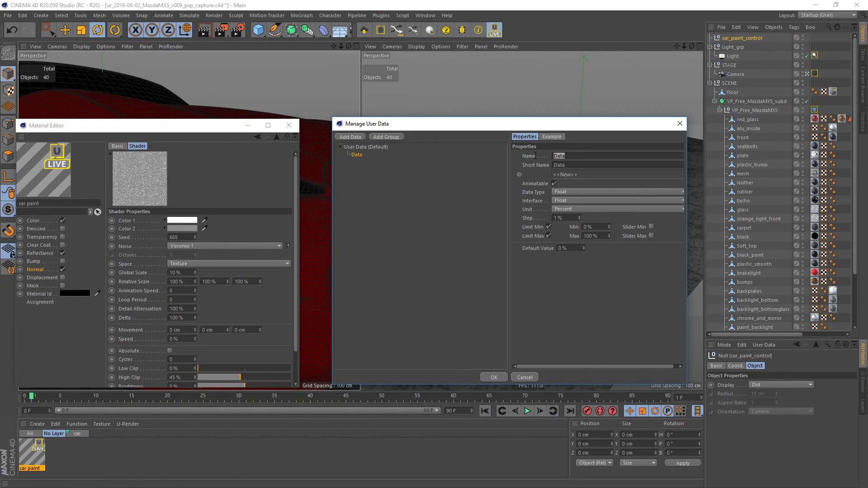
pyautogui.write('Global Scale')
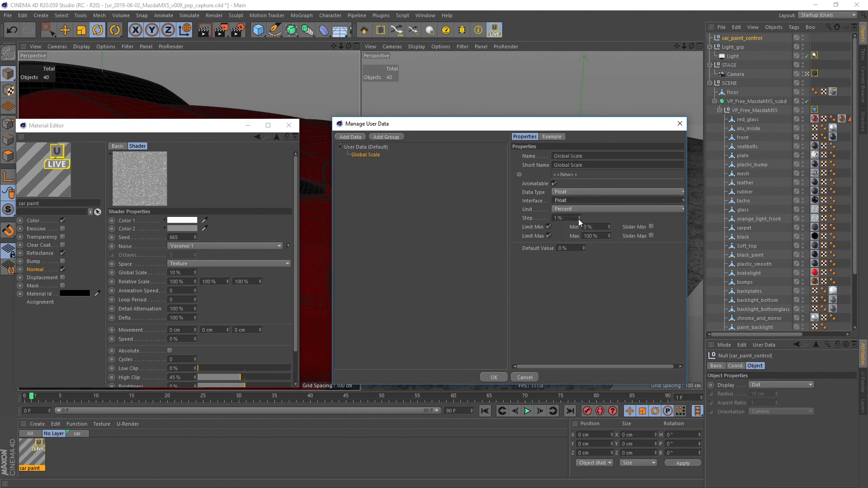
pyautogui.click(618, 200)
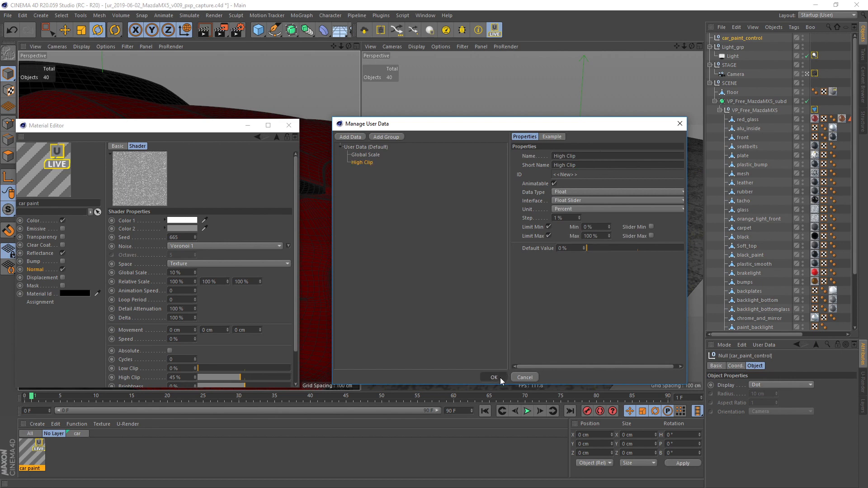
pyautogui.click(492, 377)
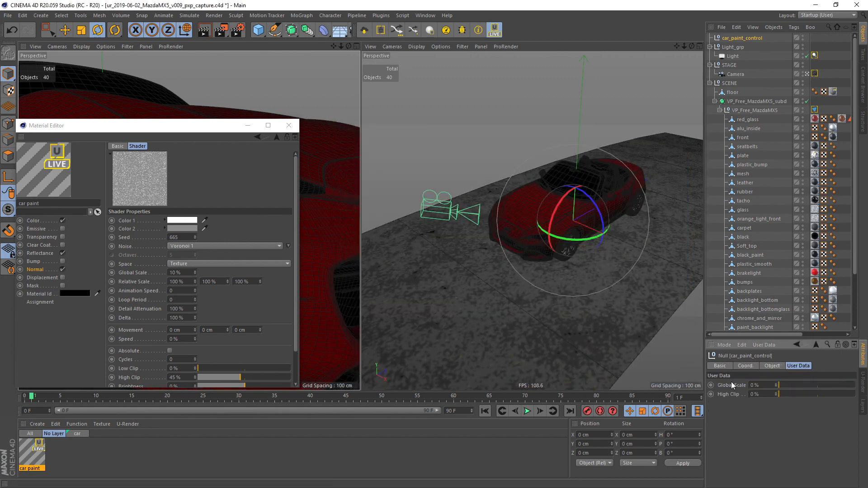
# Step: Link the noise Global Scale to the null's Global Scale slider via Set Driver / Set Driven (Absolute)
pyautogui.rightClick(731, 388)
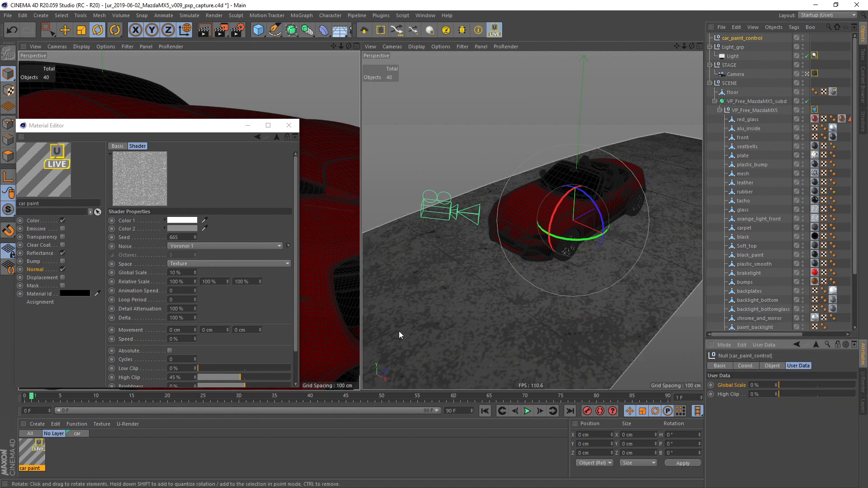
pyautogui.rightClick(133, 273)
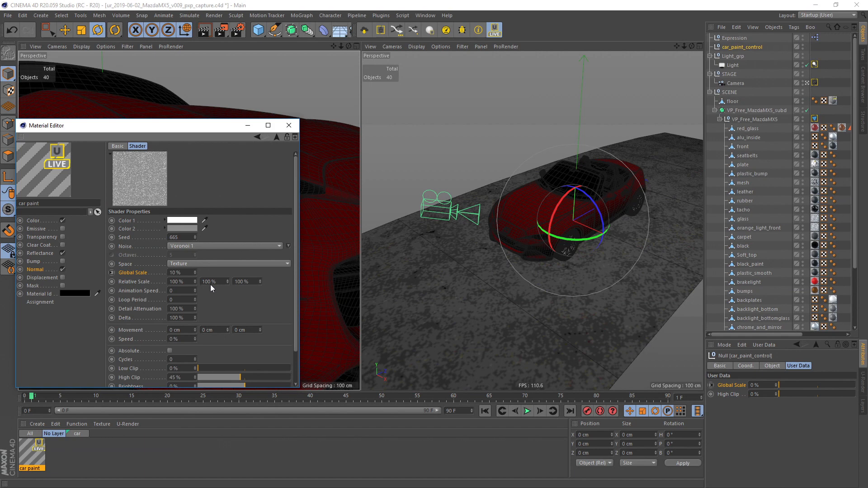
pyautogui.click(38, 253)
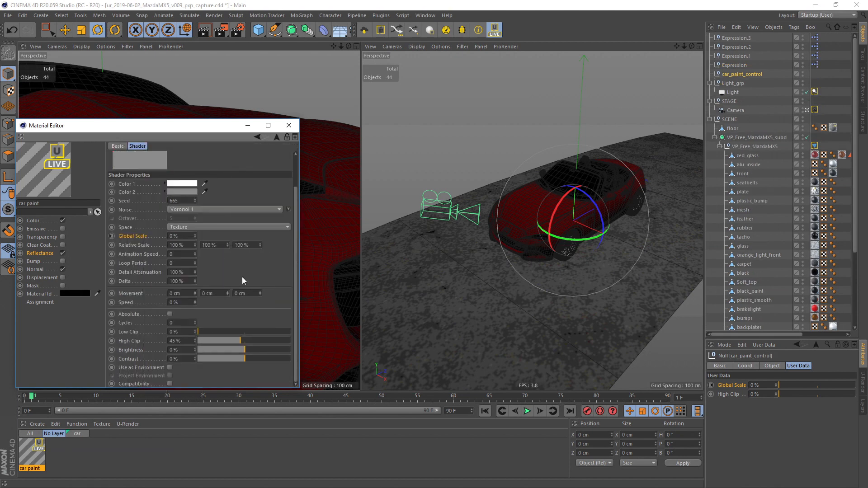
# Step: Link the noise High Clip to the null's High Clip slider and preview the paint in U-RENDER
pyautogui.rightClick(731, 394)
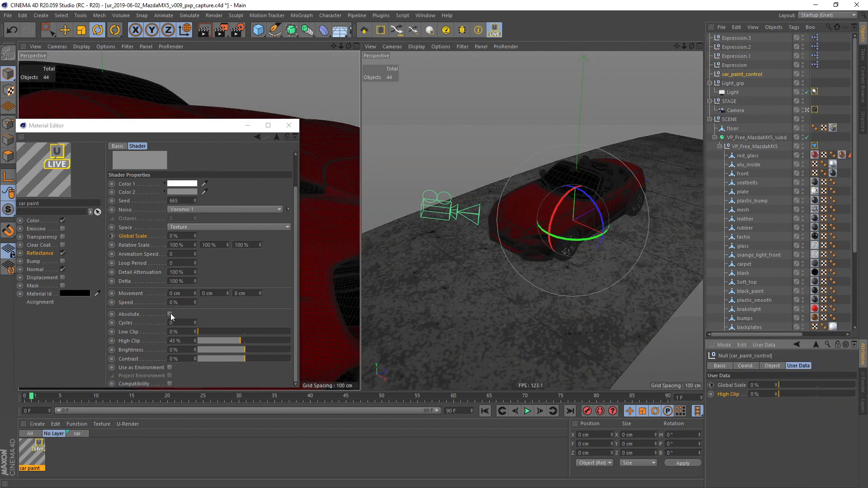
pyautogui.rightClick(171, 317)
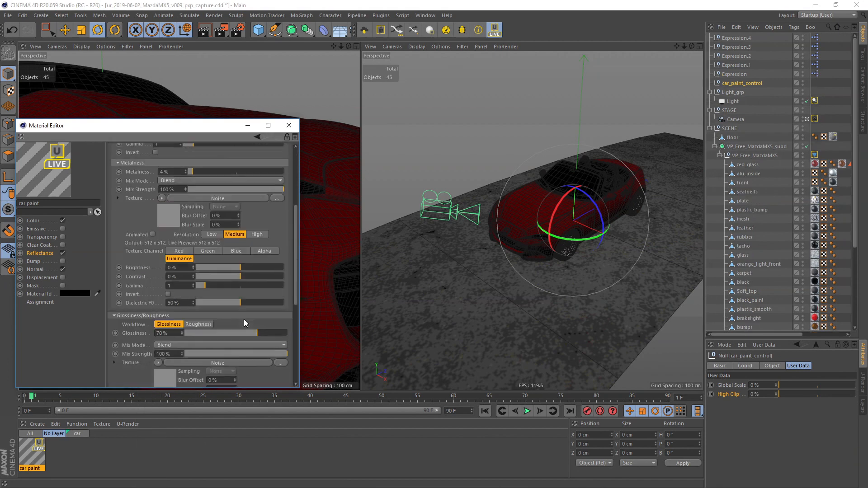
pyautogui.click(277, 138)
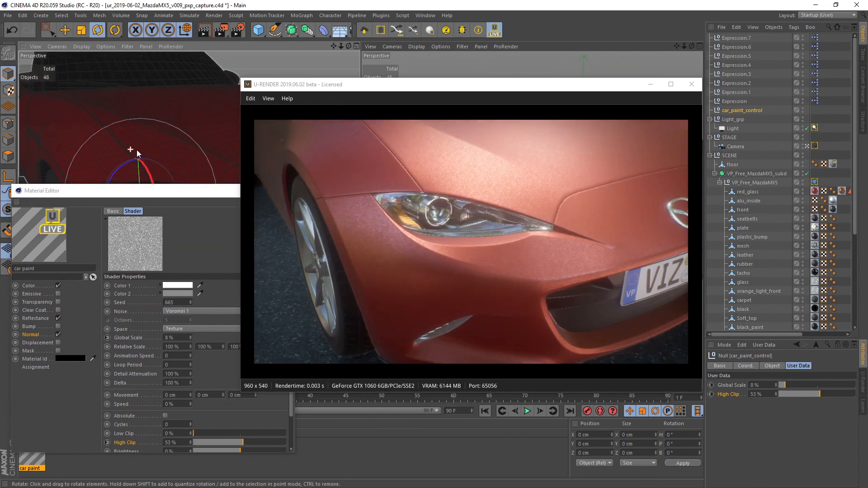
# Step: Enable the Clear Coat channel at Strength 100% and Glossiness 95% on the car paint material
pyautogui.moveTo(137, 154); pyautogui.dragTo(224, 128)
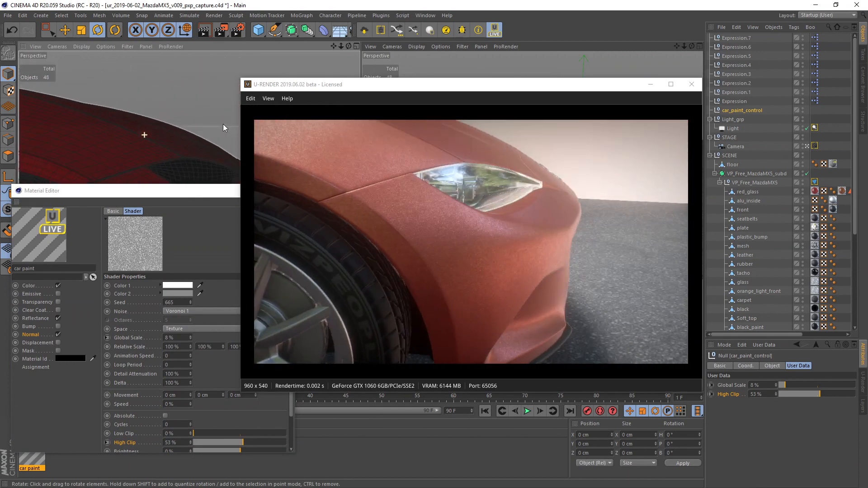
pyautogui.moveTo(224, 127); pyautogui.dragTo(152, 142)
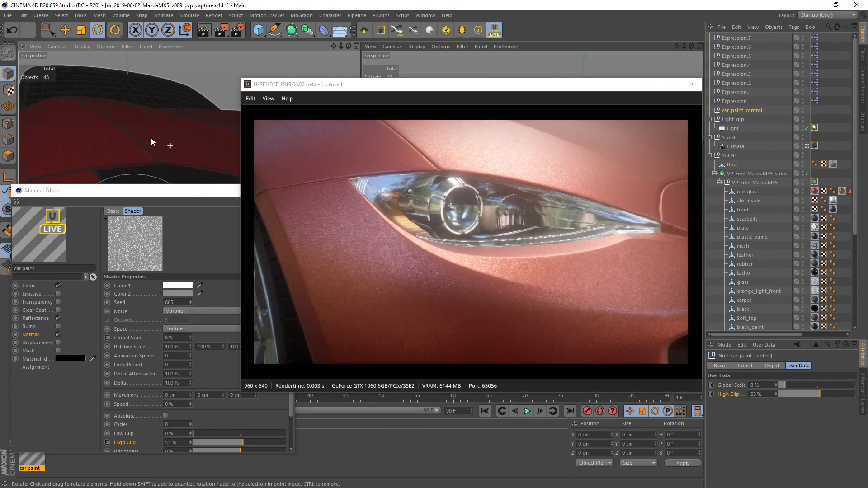
pyautogui.moveTo(152, 141); pyautogui.dragTo(161, 153)
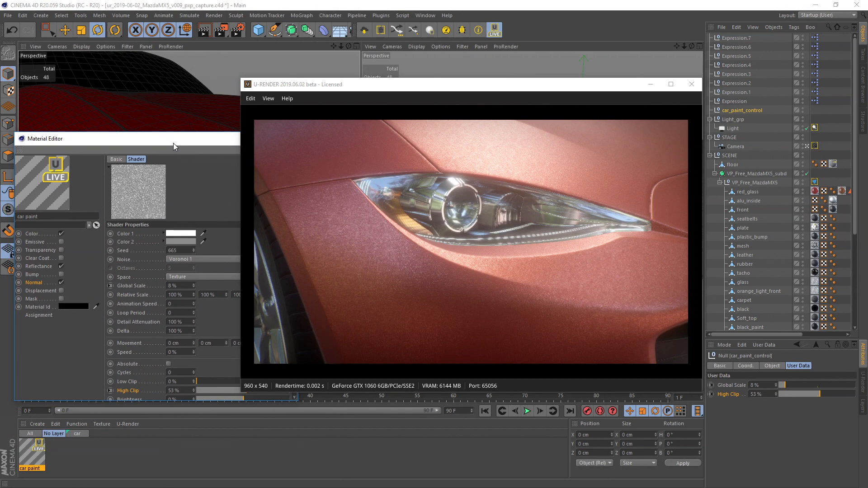
pyautogui.click(37, 259)
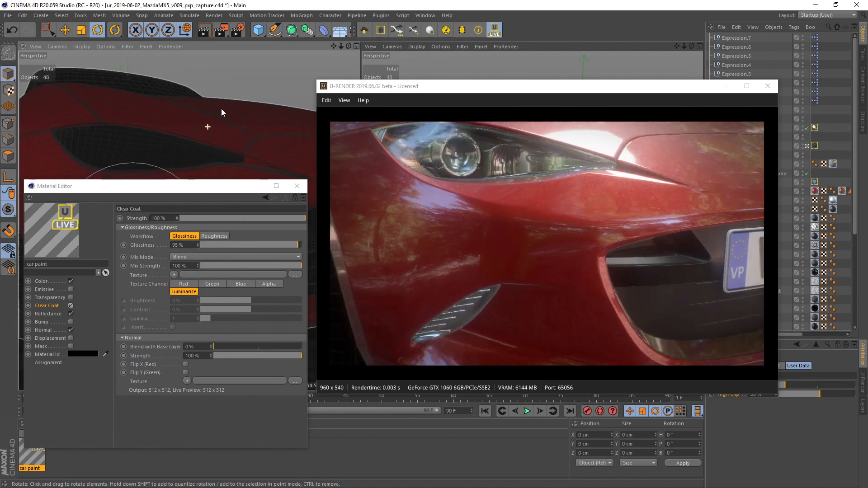
# Step: Load a Noise shader as the clear coat's Normal texture
pyautogui.moveTo(221, 112); pyautogui.dragTo(218, 139)
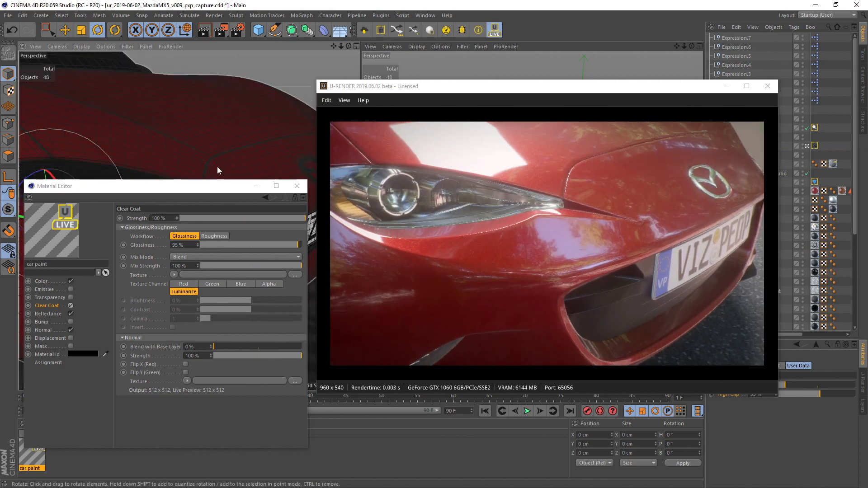
pyautogui.moveTo(217, 170); pyautogui.dragTo(198, 157)
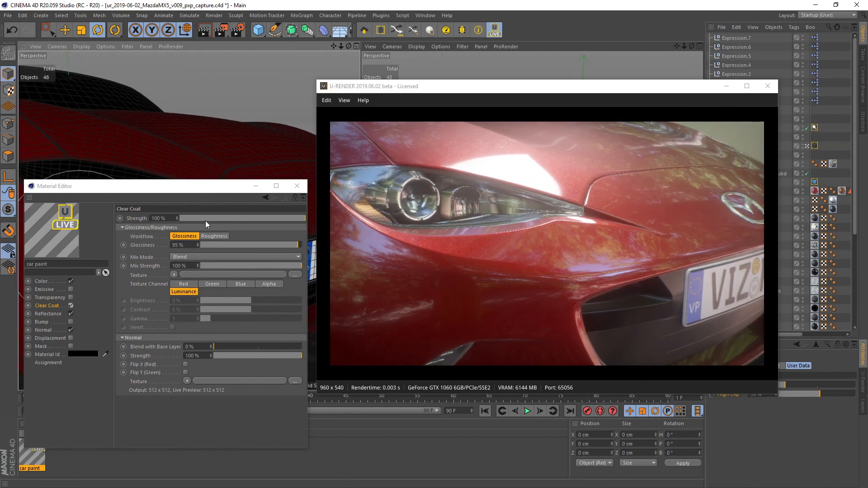
pyautogui.click(294, 275)
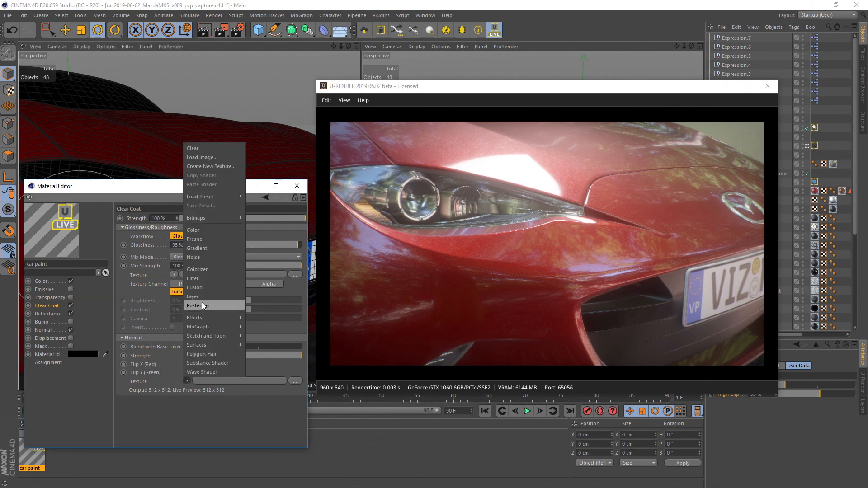
pyautogui.moveTo(202, 260)
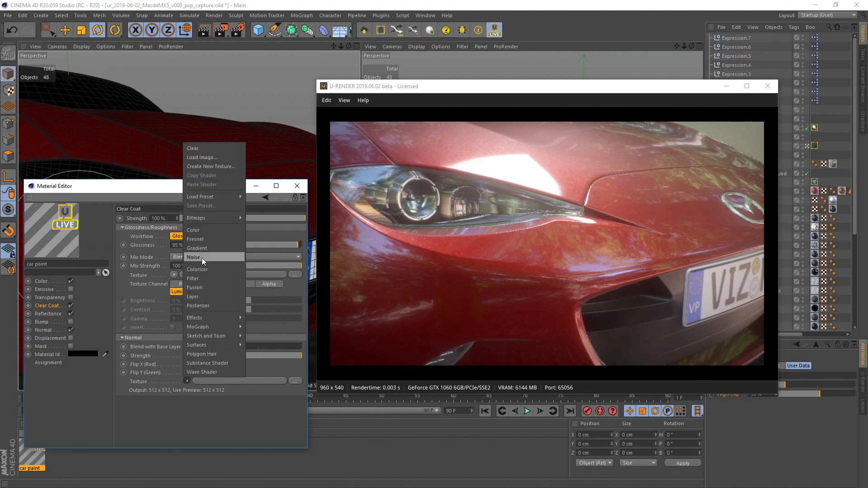
pyautogui.click(193, 256)
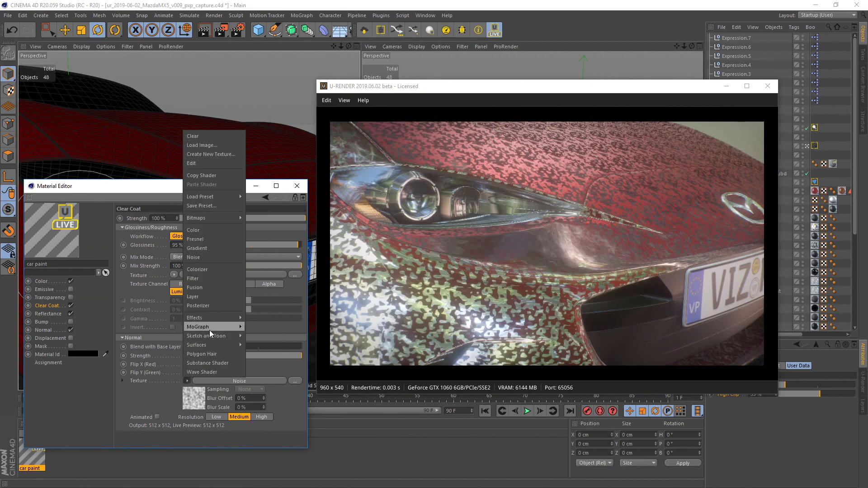
# Step: Wrap the noise in a Normalizer effect at 1% strength and inspect the bonnet and headlight
pyautogui.click(198, 317)
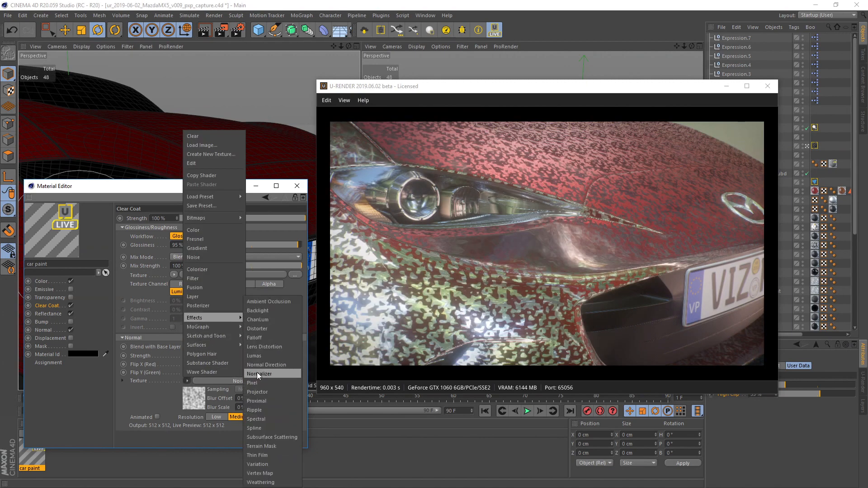
pyautogui.click(262, 373)
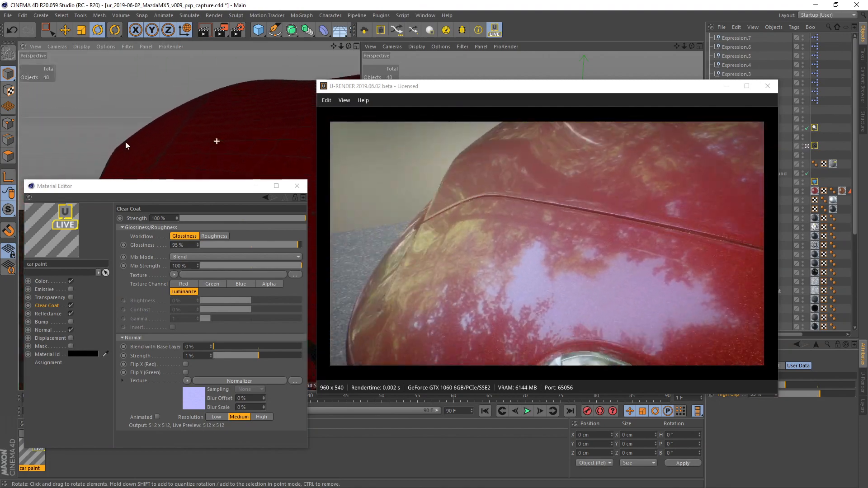
pyautogui.moveTo(127, 145); pyautogui.dragTo(185, 143)
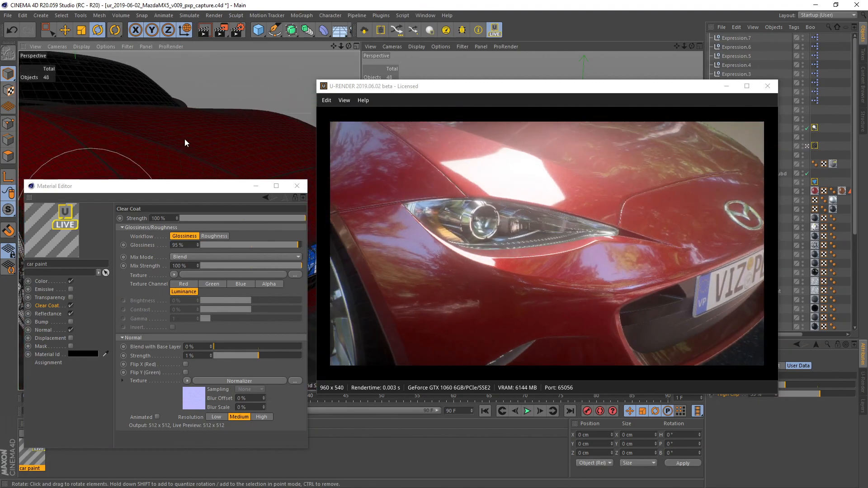
pyautogui.moveTo(185, 142); pyautogui.dragTo(215, 141)
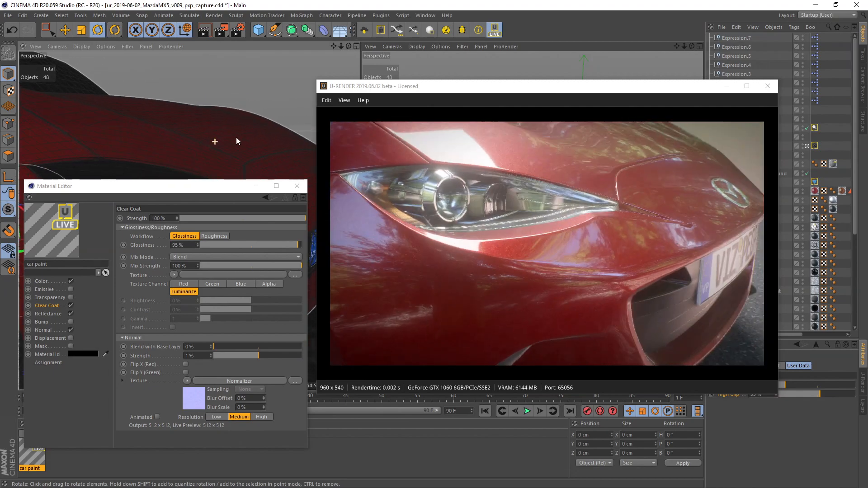